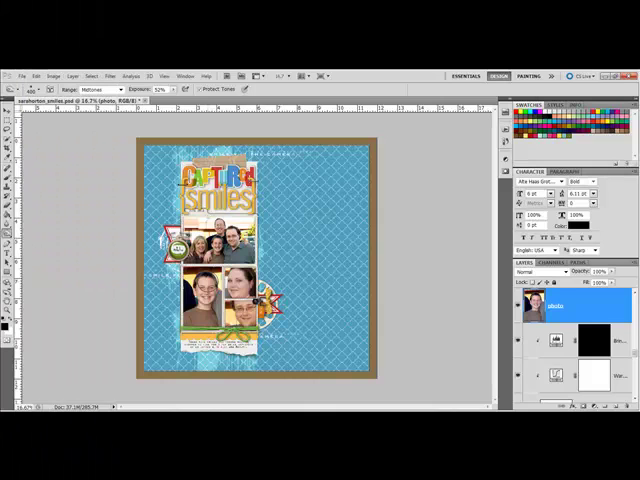
{"action": "mouse_move", "coordinate": [84, 198]}
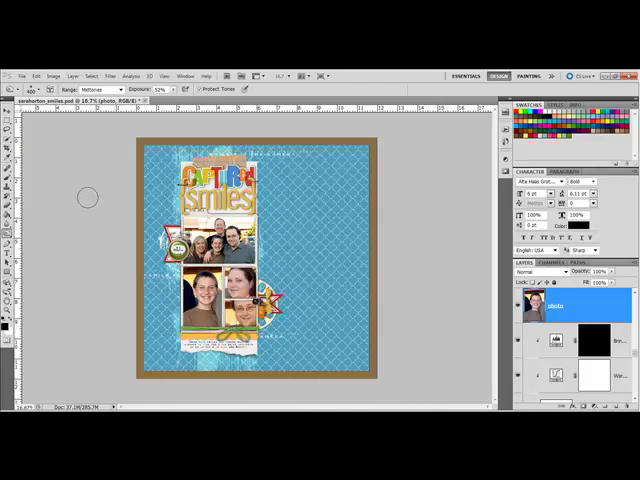